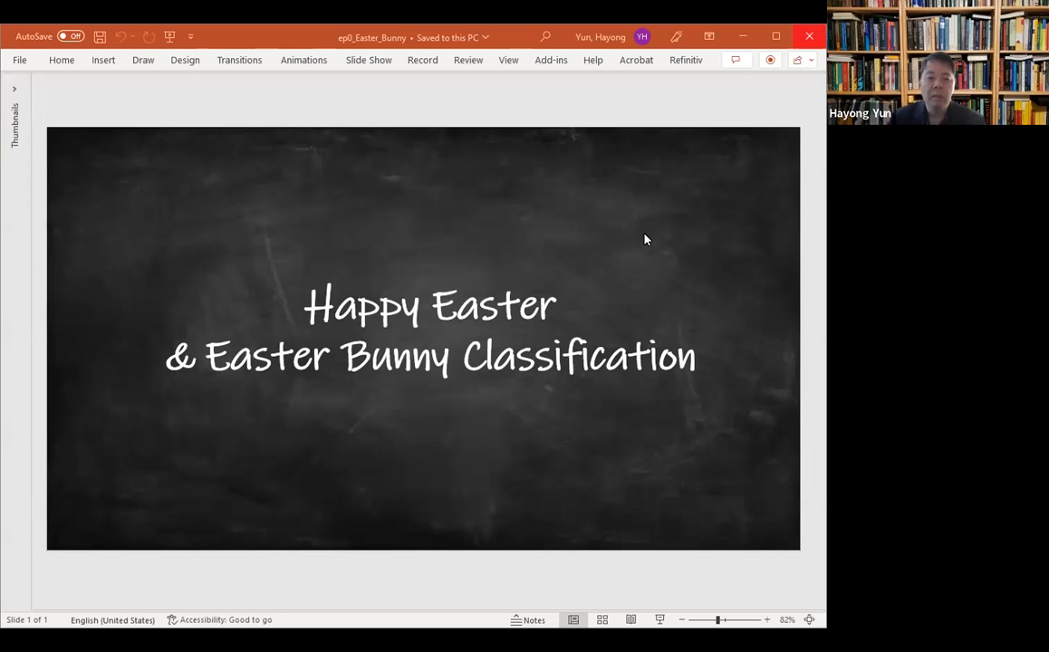
pyautogui.moveTo(824, 217)
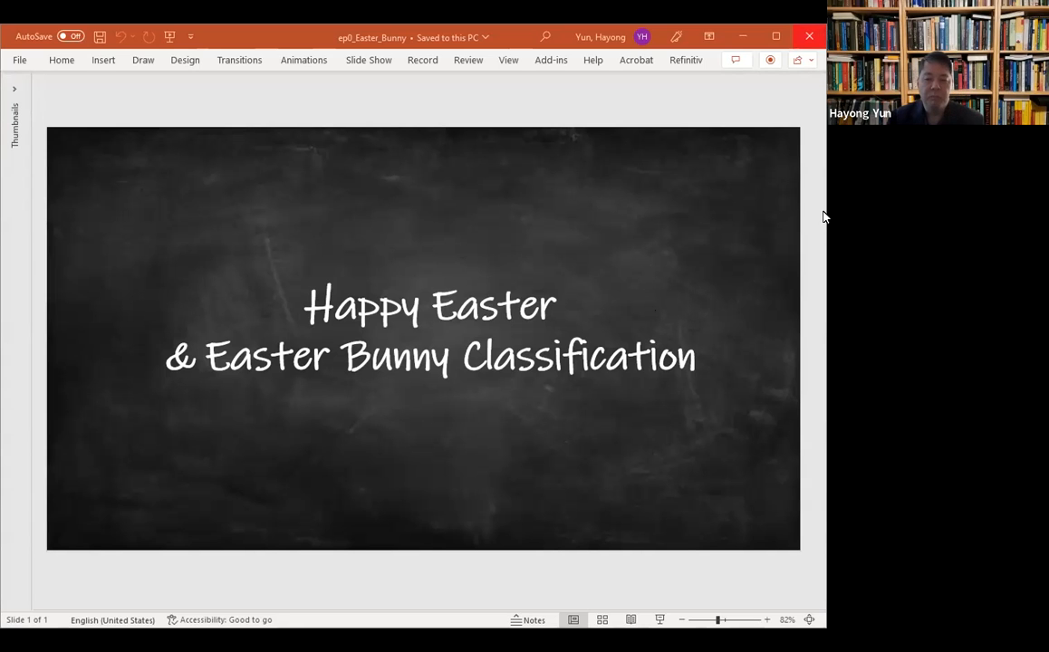
pyautogui.moveTo(690, 310)
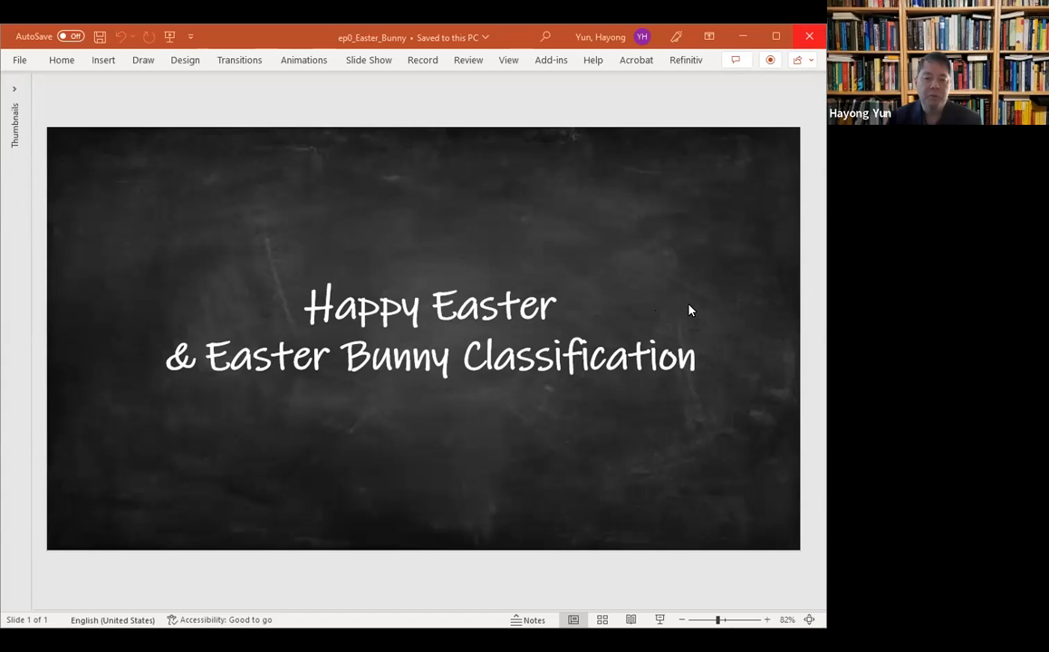
pyautogui.moveTo(565, 374)
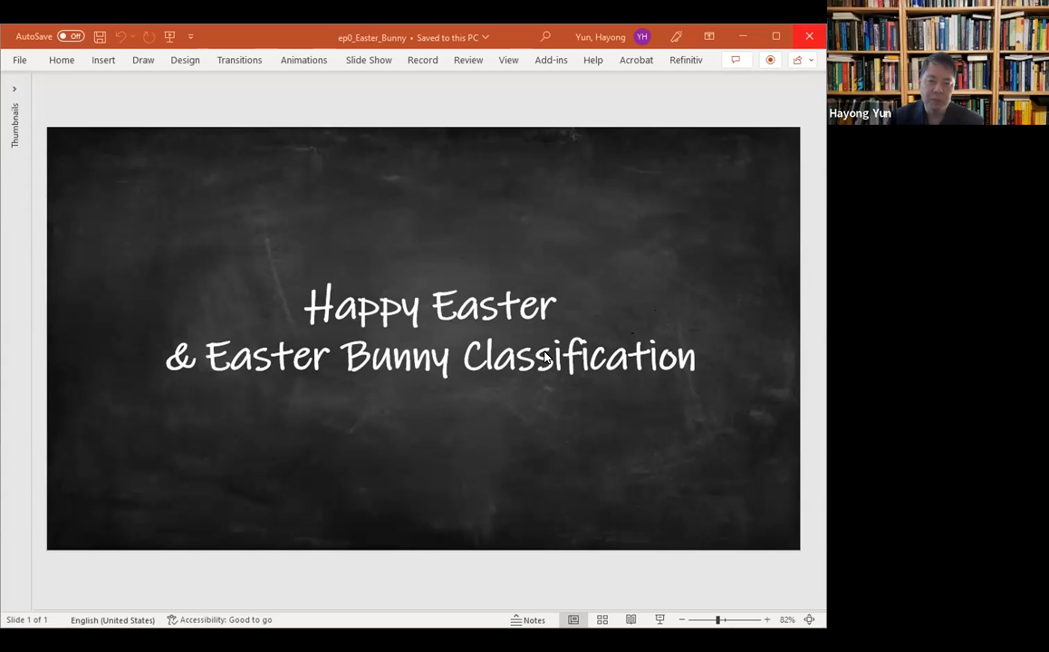
pyautogui.moveTo(670, 224)
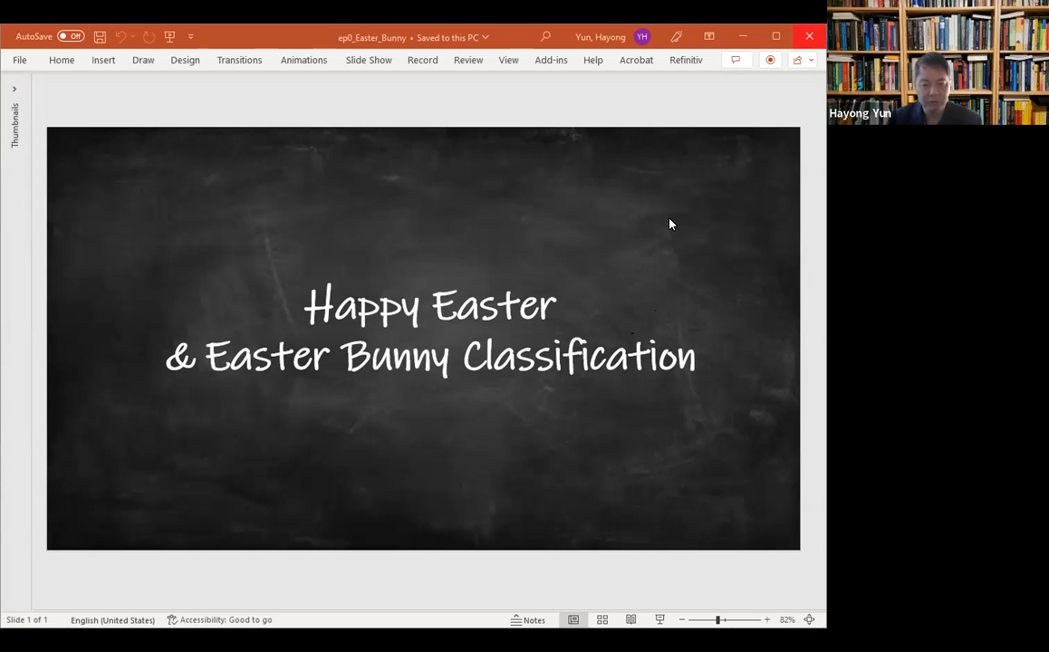
pyautogui.moveTo(702, 226)
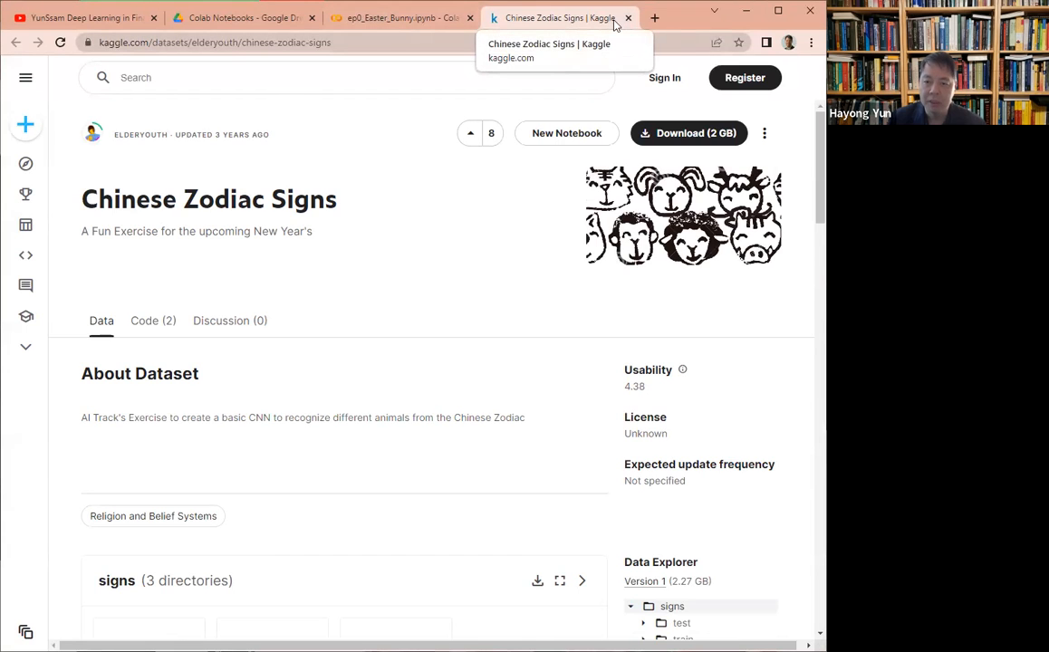
# Step: Browse Drive's Bunny > test > bunny images, then return to Colab Notebooks
pyautogui.click(243, 17)
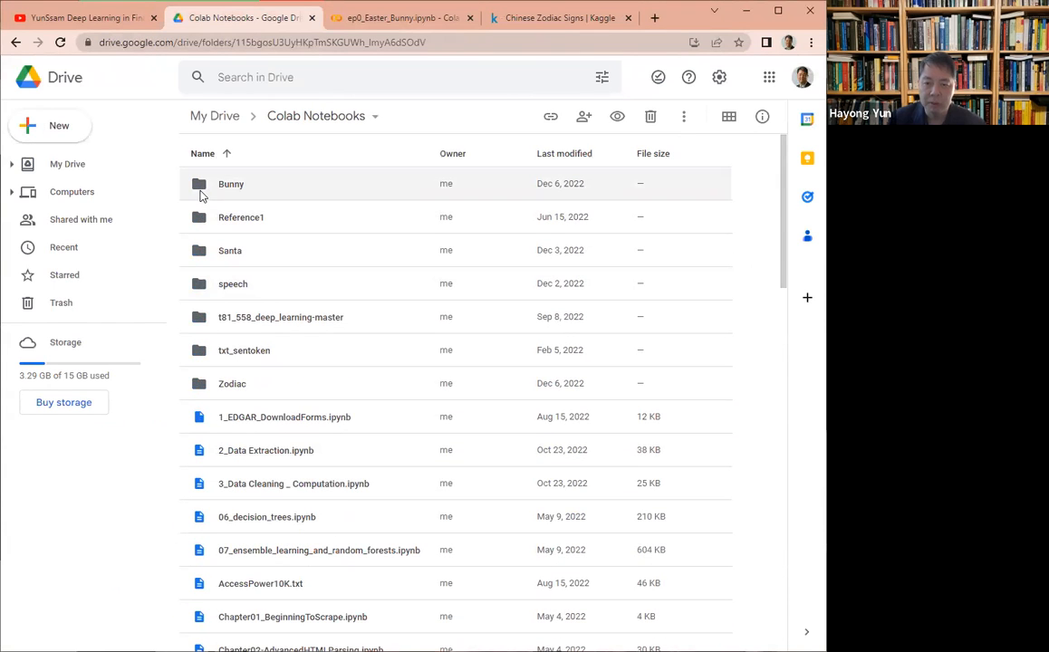
pyautogui.doubleClick(231, 183)
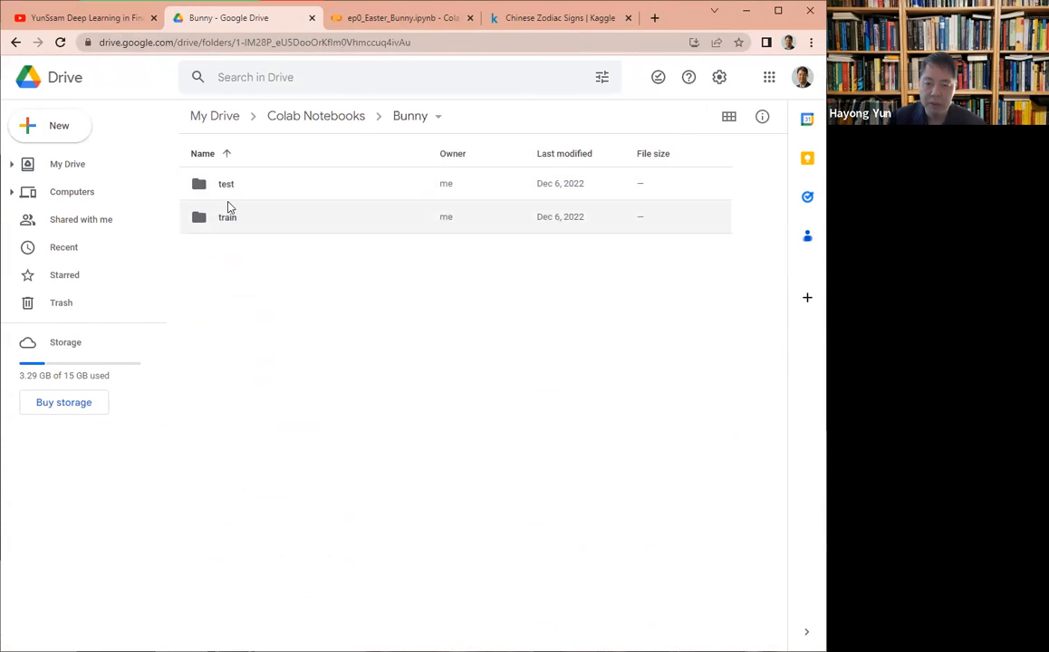
pyautogui.doubleClick(225, 183)
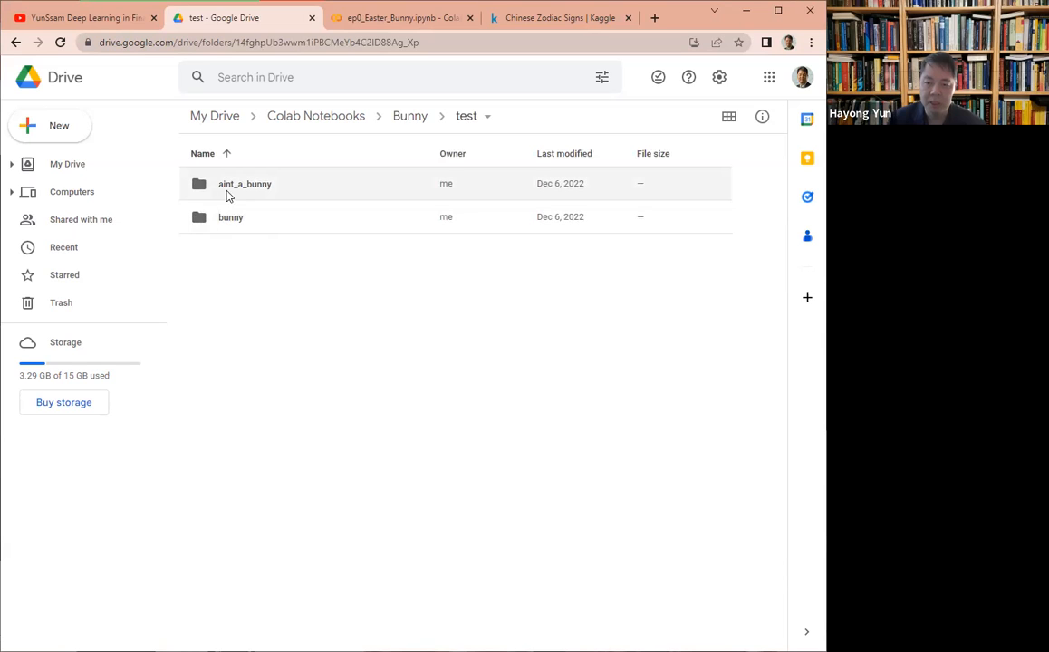
pyautogui.moveTo(224, 200)
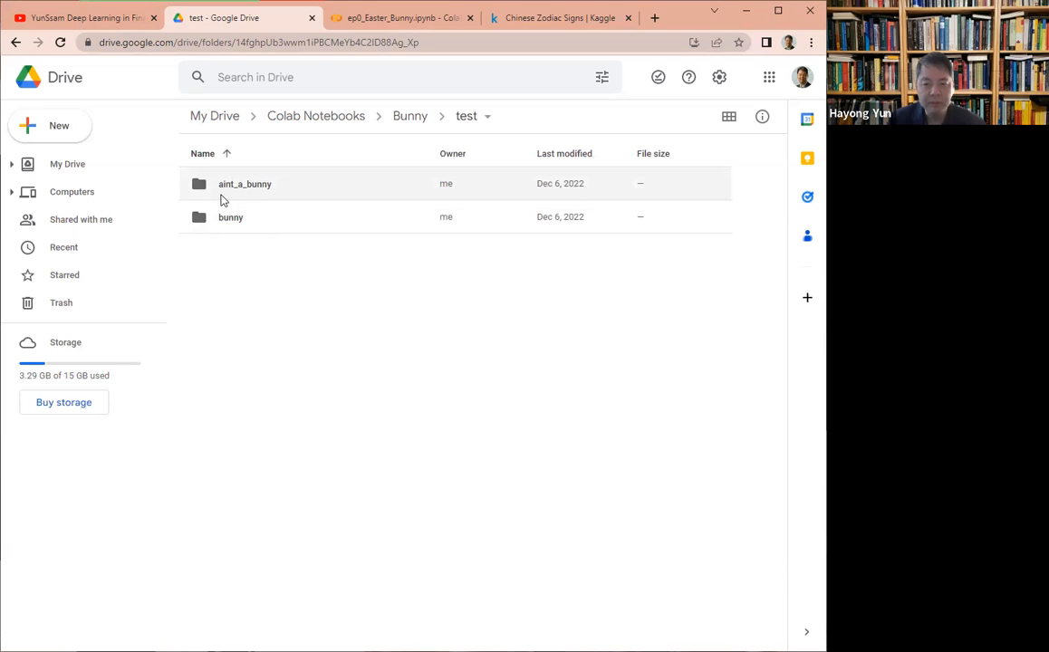
pyautogui.doubleClick(230, 217)
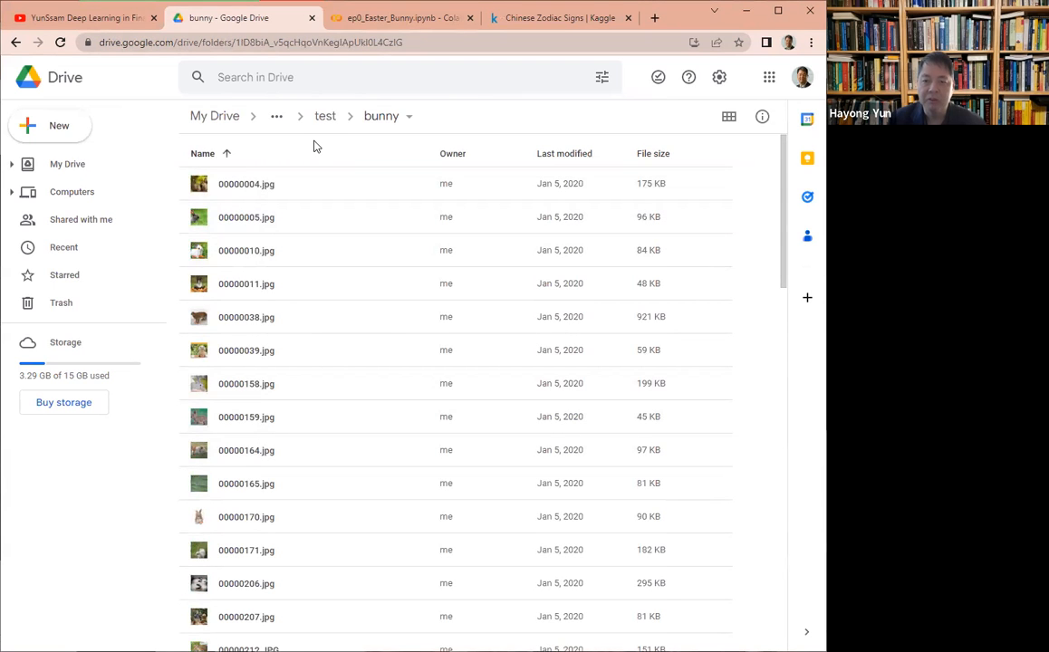
pyautogui.click(276, 116)
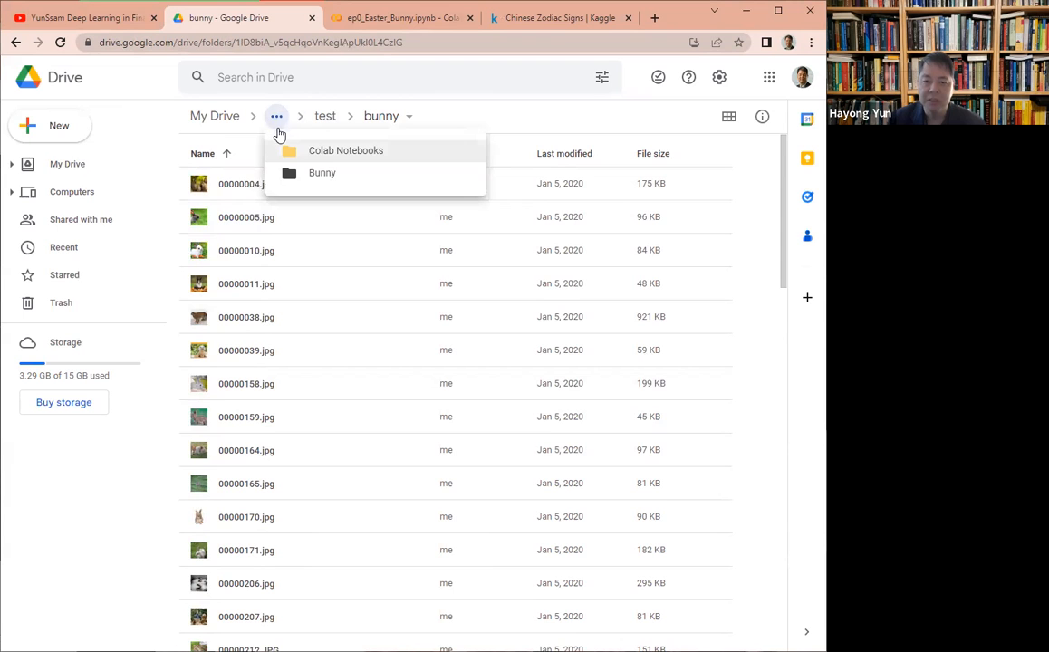
pyautogui.click(345, 151)
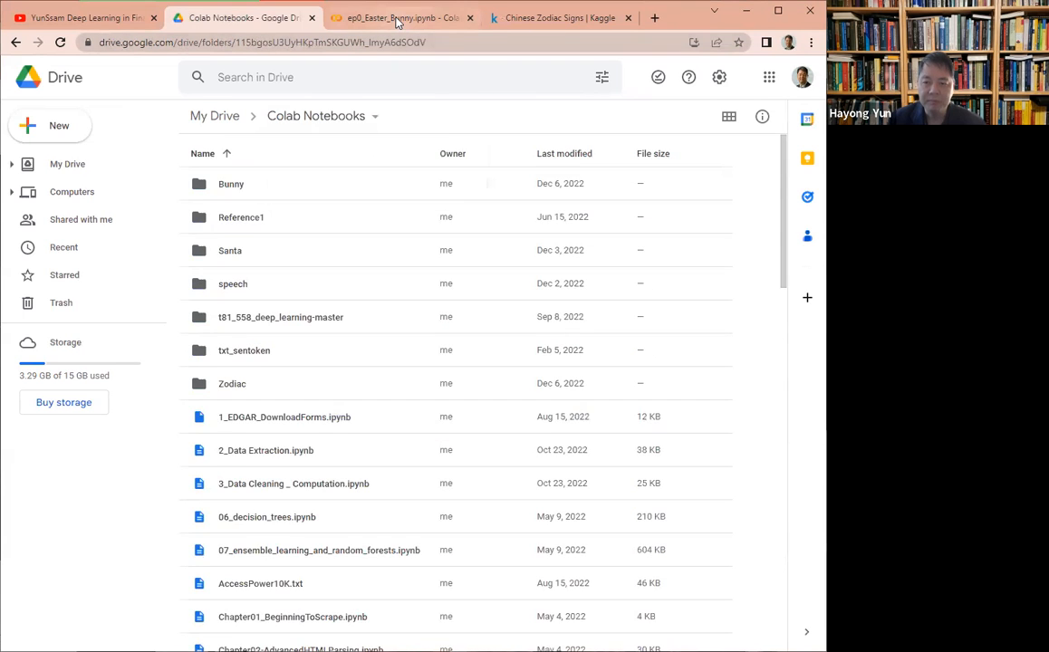
# Step: Review ep0_Easter_Bunny.ipynb: Drive mount, 1199 training images, model summary, one training epoch
pyautogui.click(398, 17)
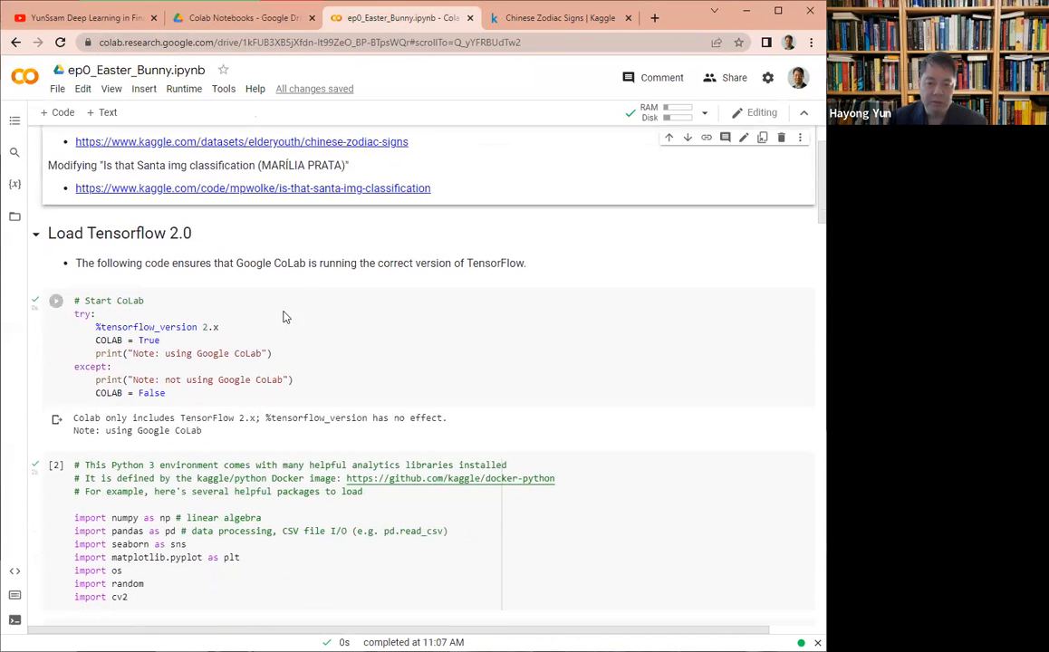
pyautogui.scroll(-3)
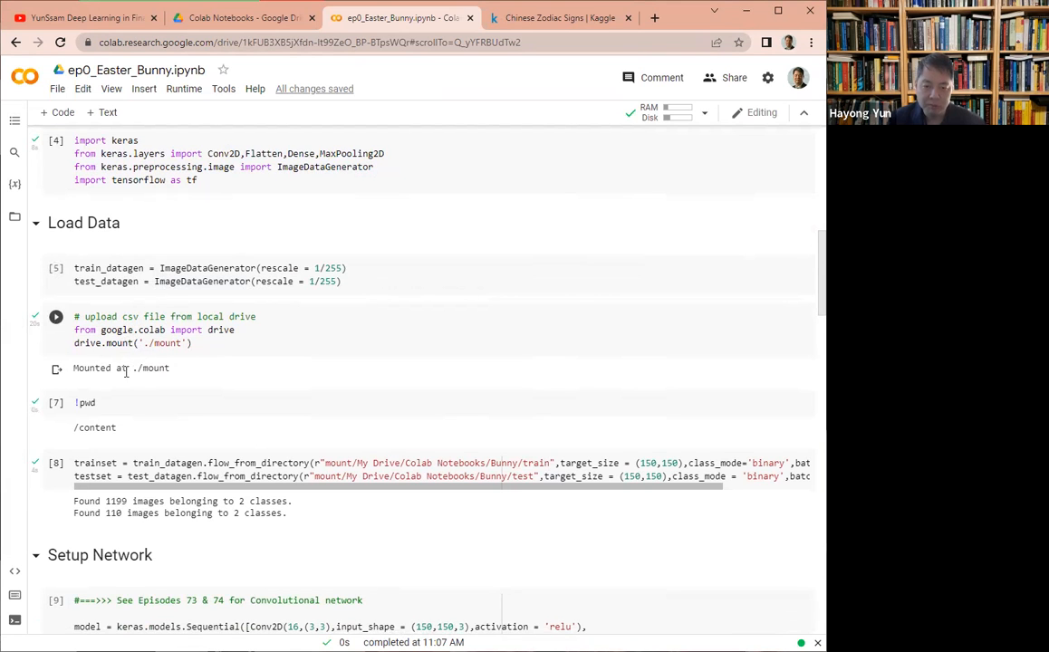
pyautogui.scroll(-3)
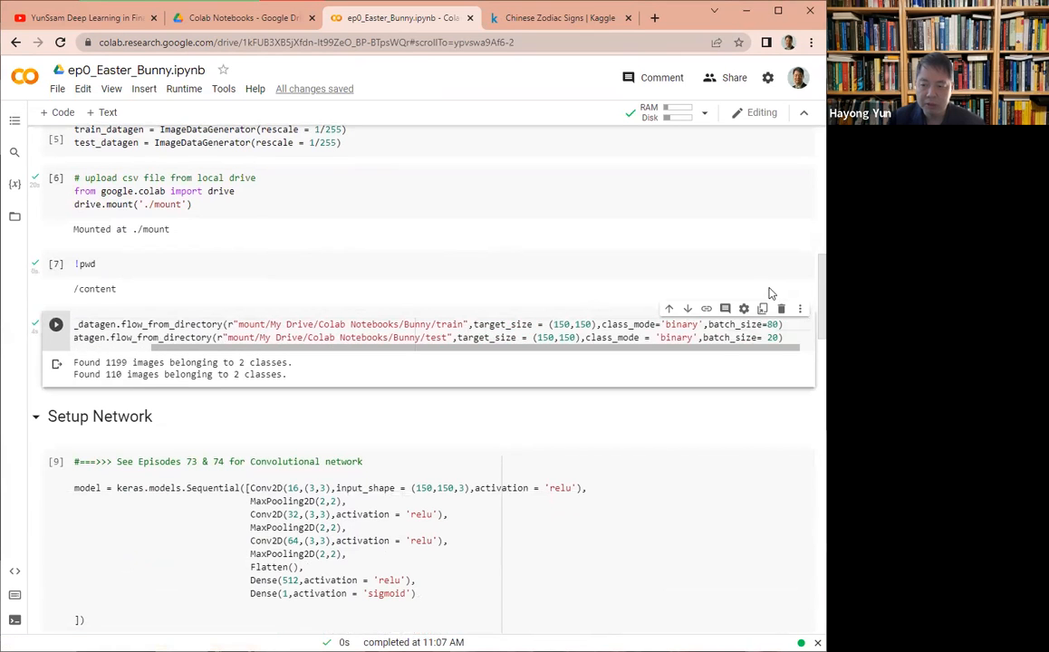
pyautogui.moveTo(546, 397)
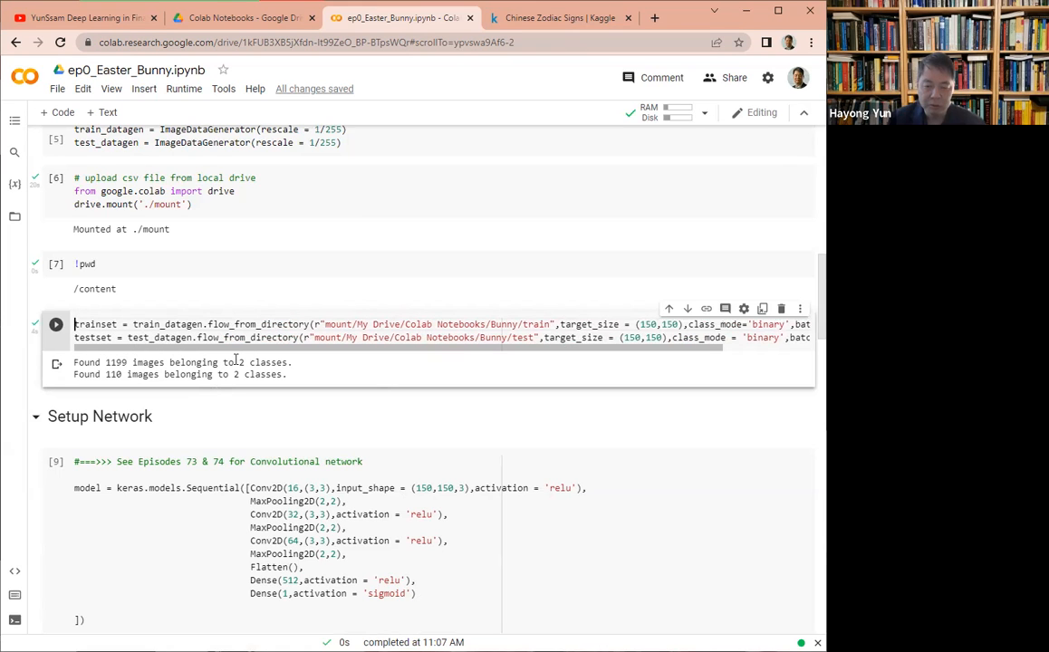
pyautogui.scroll(-3)
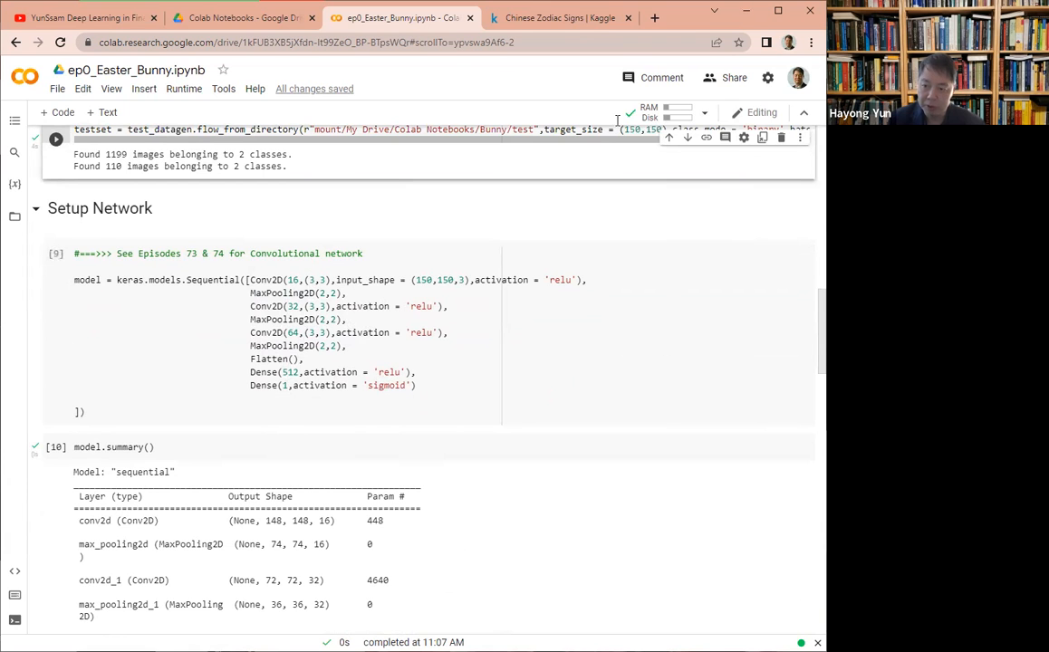
pyautogui.scroll(-3)
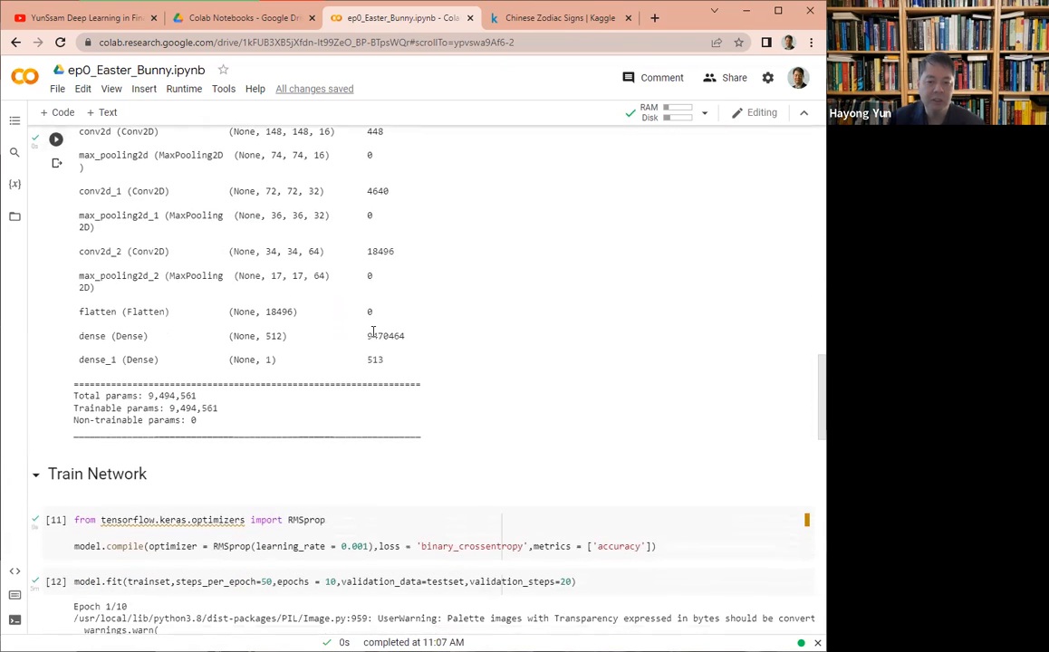
pyautogui.scroll(-3)
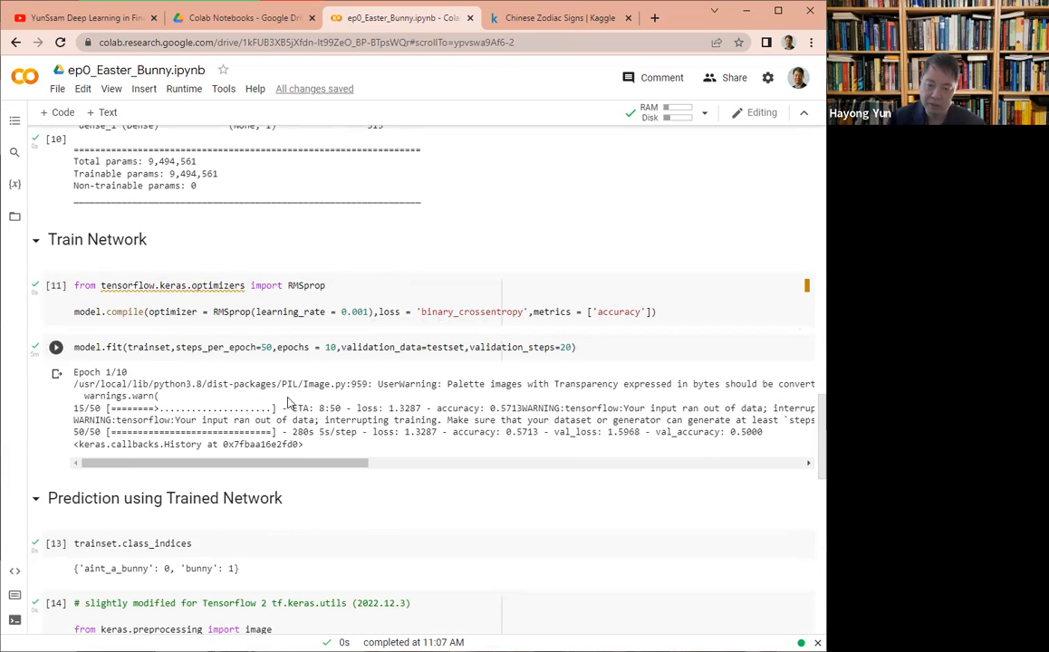
# Step: Rerun the model.predict cell, which again prints "it ain't a bunny"
pyautogui.scroll(-3)
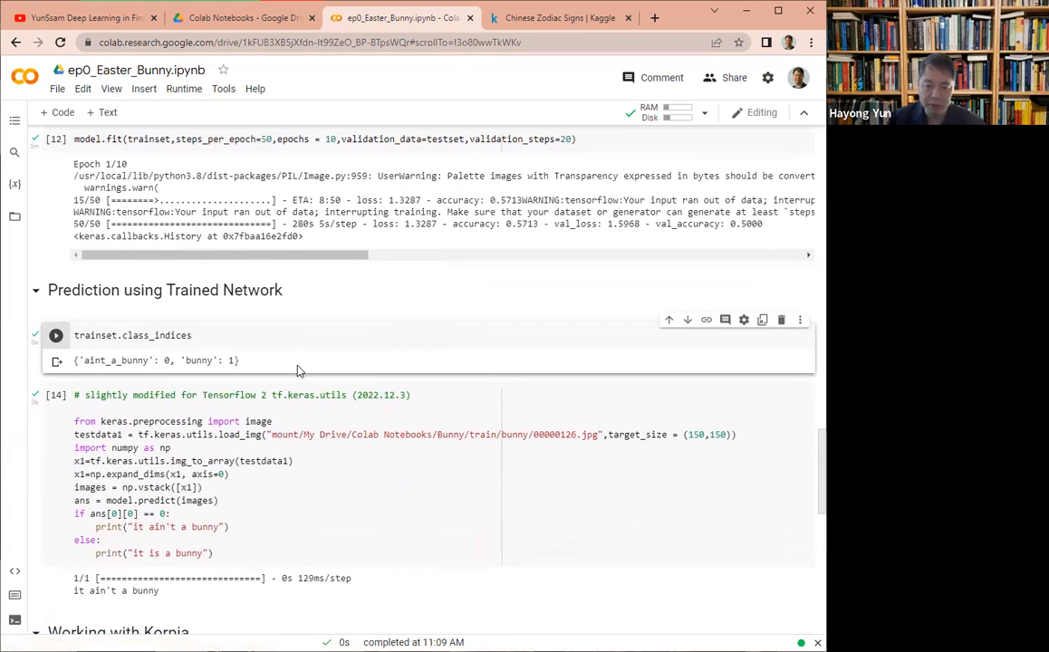
pyautogui.scroll(-3)
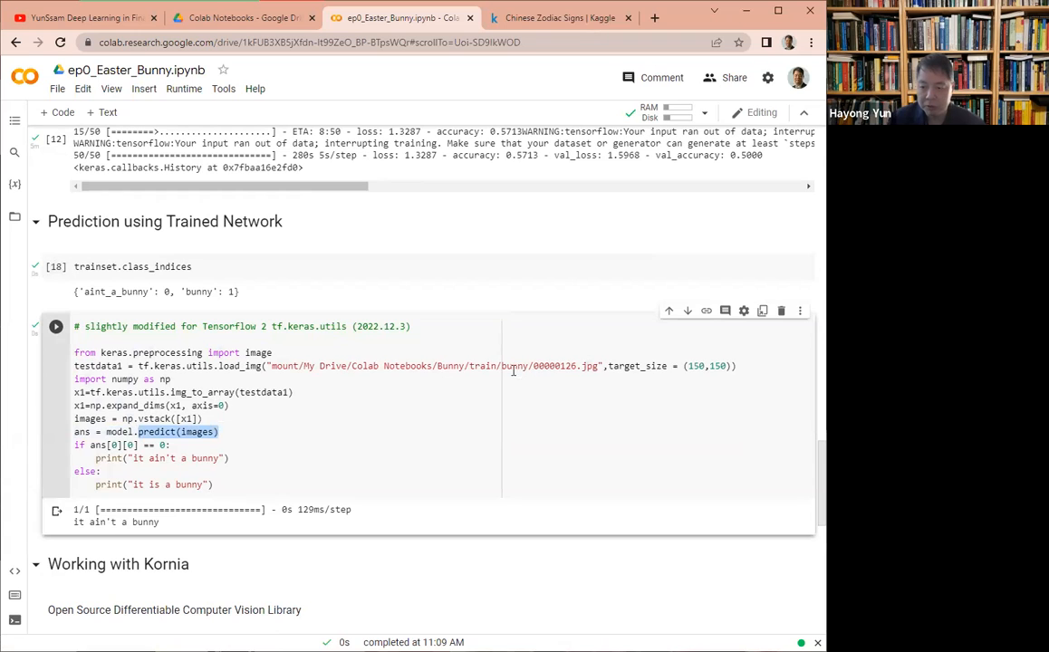
pyautogui.moveTo(25, 326)
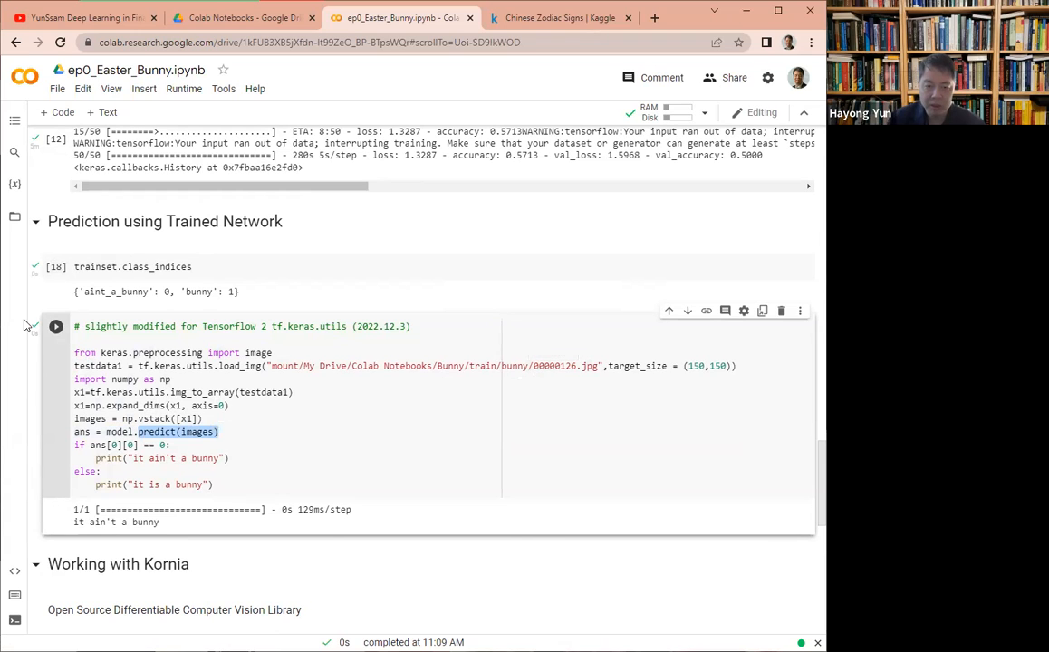
pyautogui.click(55, 326)
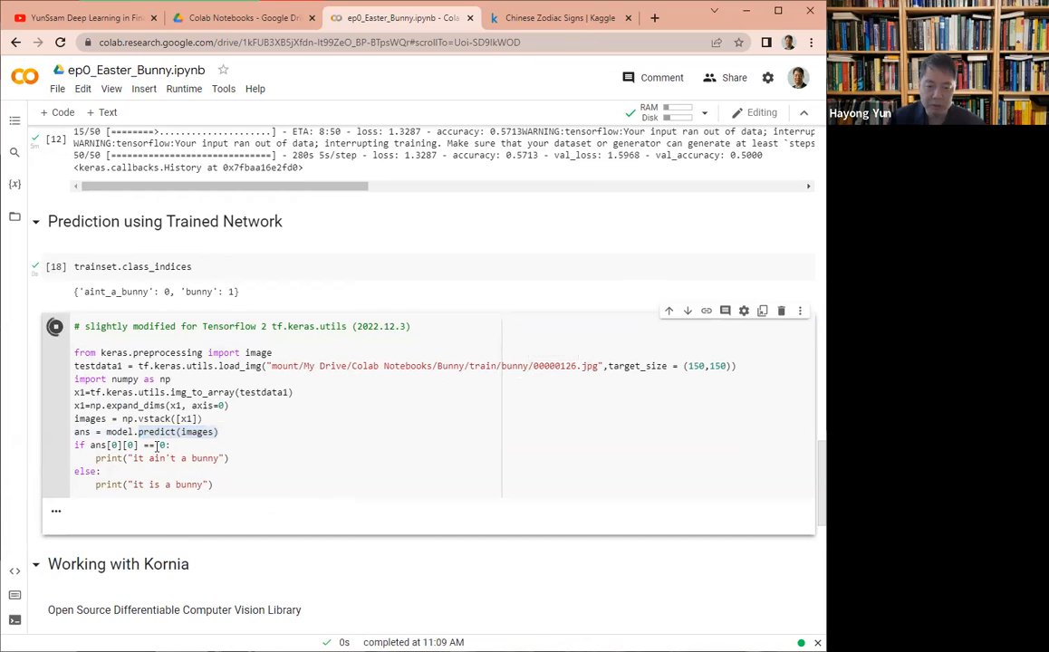
pyautogui.click(55, 326)
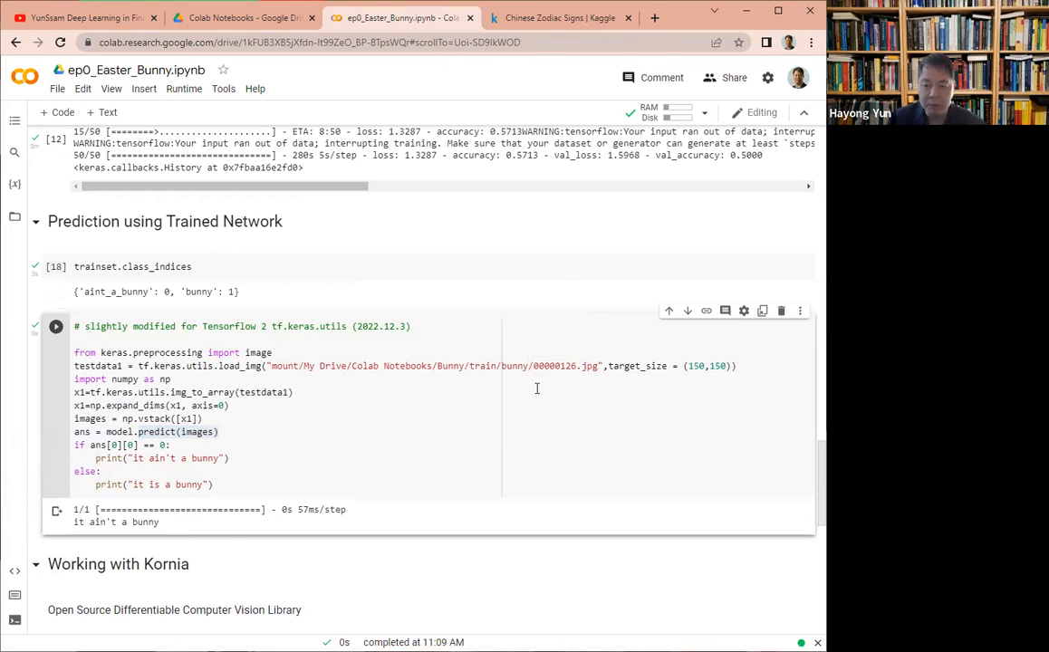
pyautogui.moveTo(305, 460)
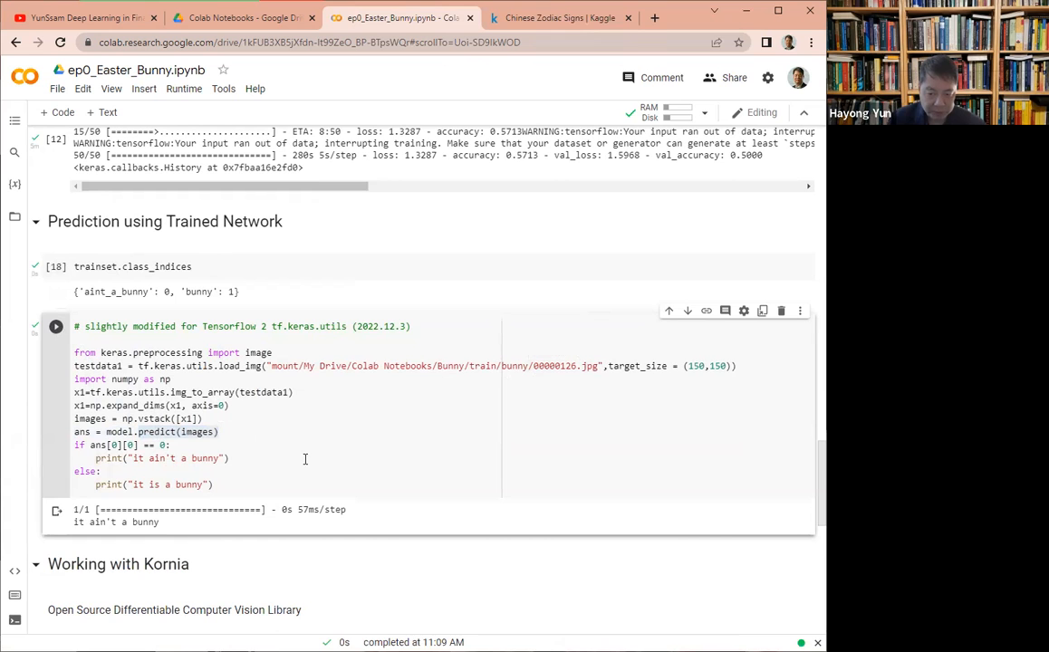
pyautogui.moveTo(213, 465)
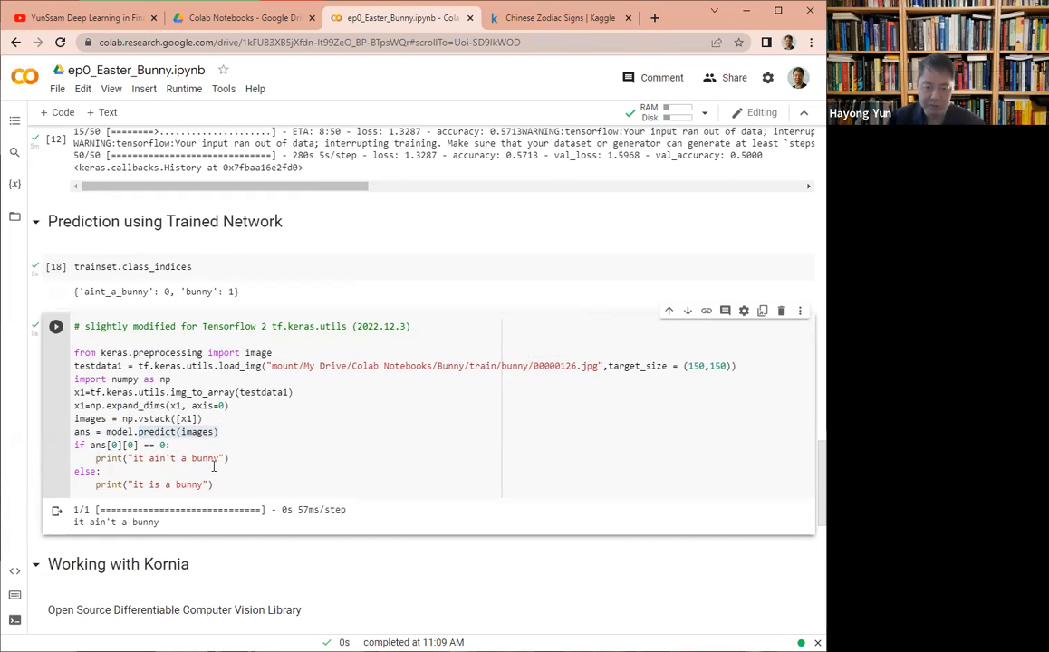
# Step: Rerun !pip install kornia and the cv2.imread/plt.imshow cell showing the Happy Easter bunny
pyautogui.scroll(-3)
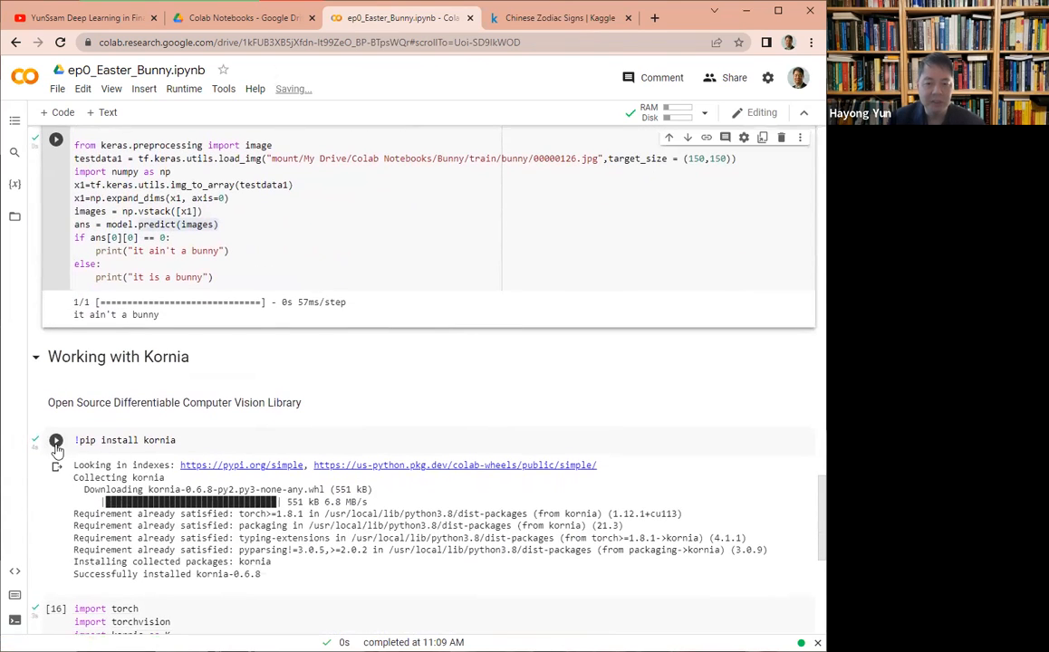
pyautogui.click(55, 440)
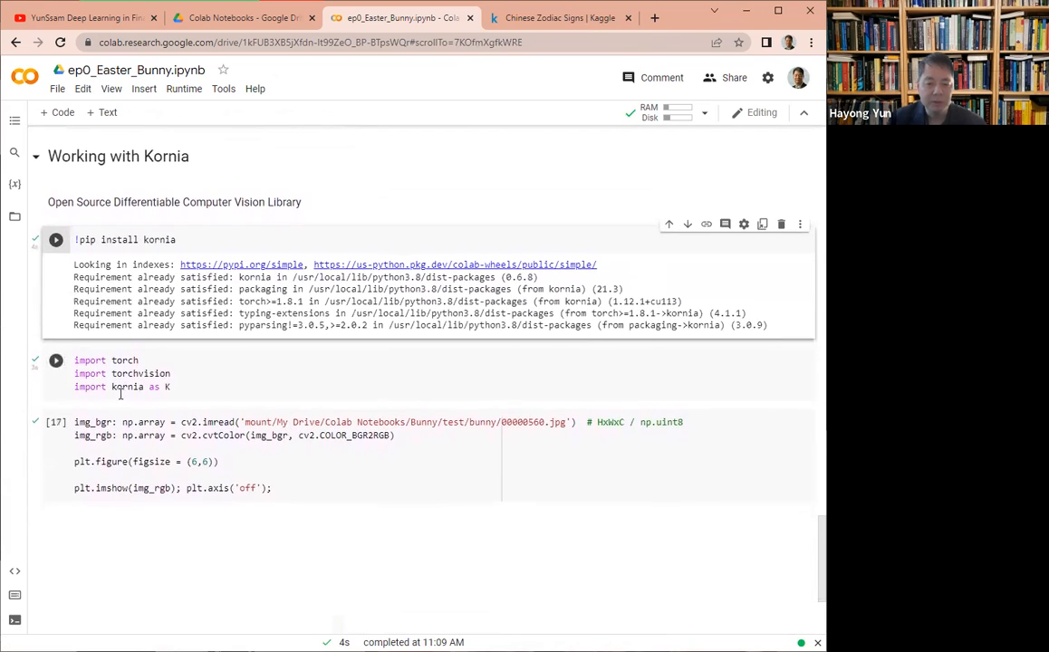
pyautogui.click(56, 415)
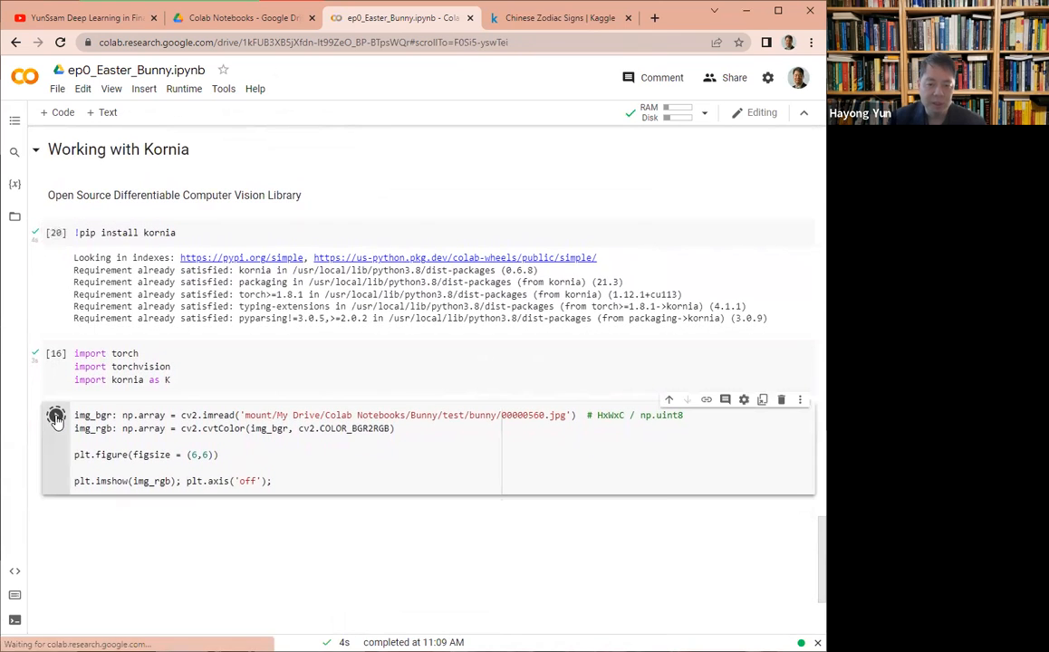
pyautogui.click(56, 415)
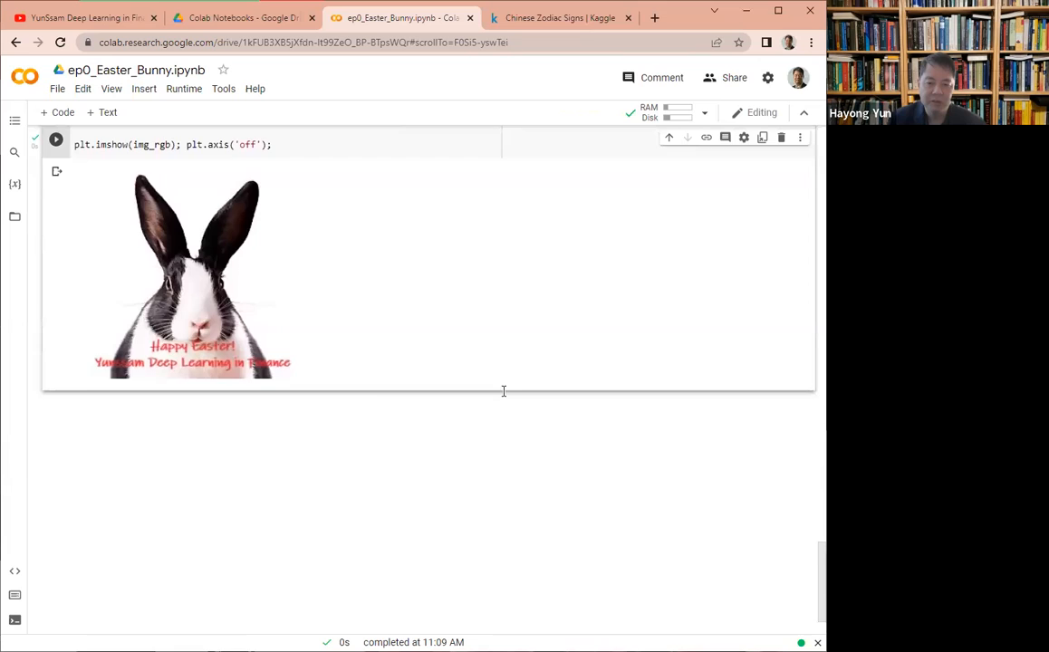